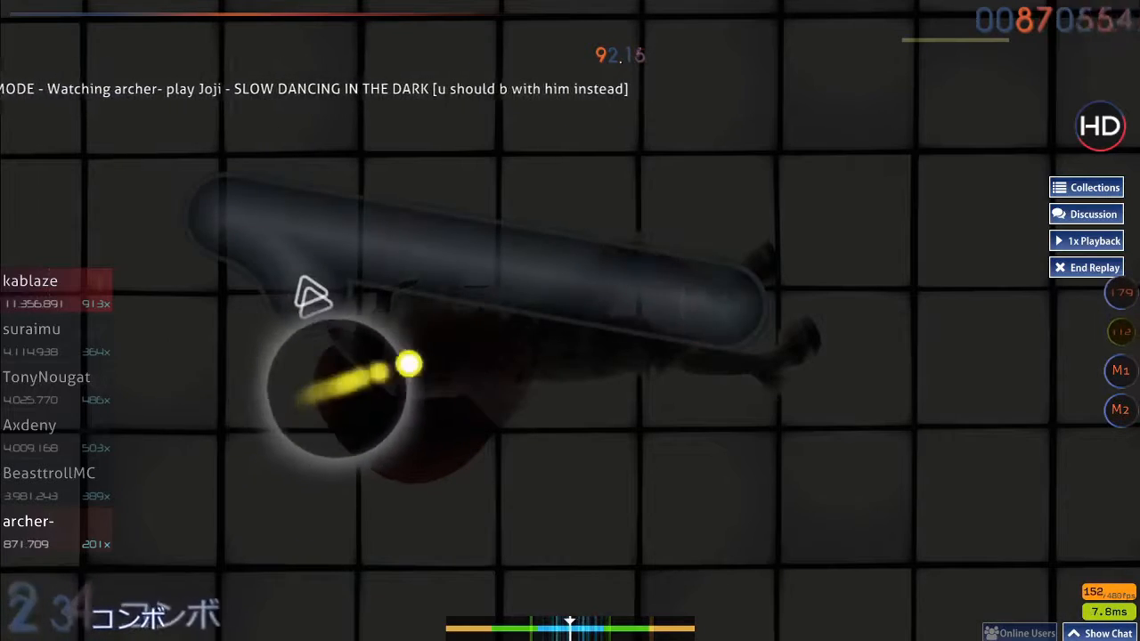
mouse_move(698, 292)
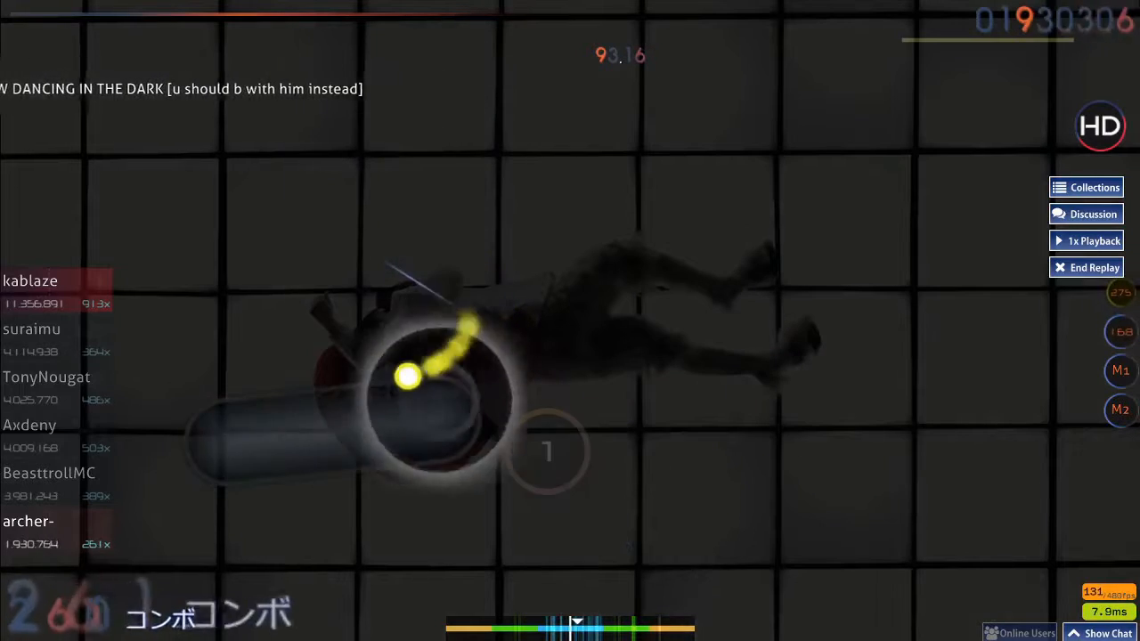
mouse_move(650, 187)
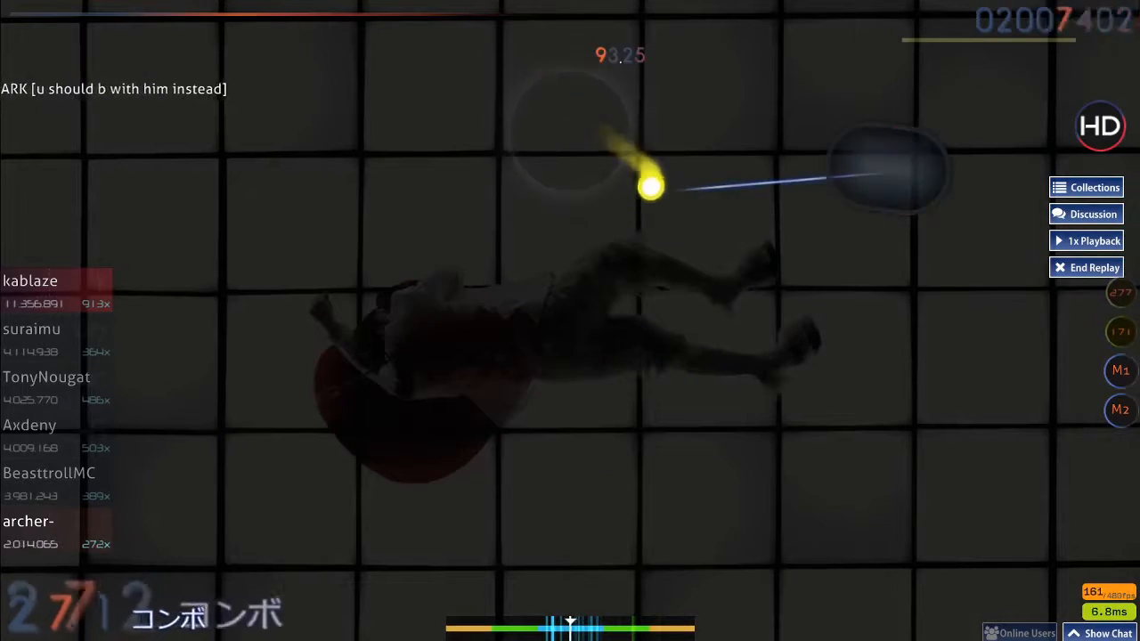